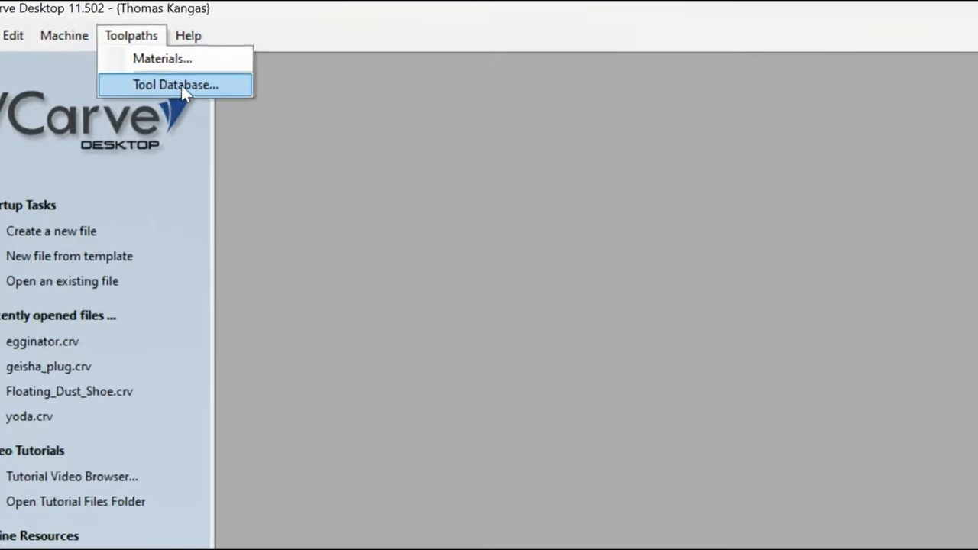
Step: Open the Tool Database and select Amana's 1/4" shank ballnose #46280 Tapered Ball Nose
left_click(175, 84)
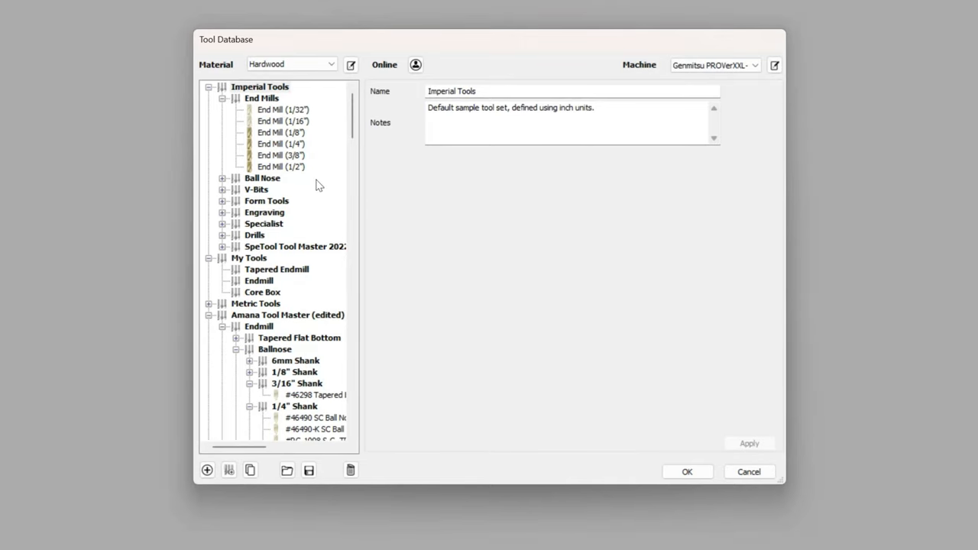
scroll("down", 3)
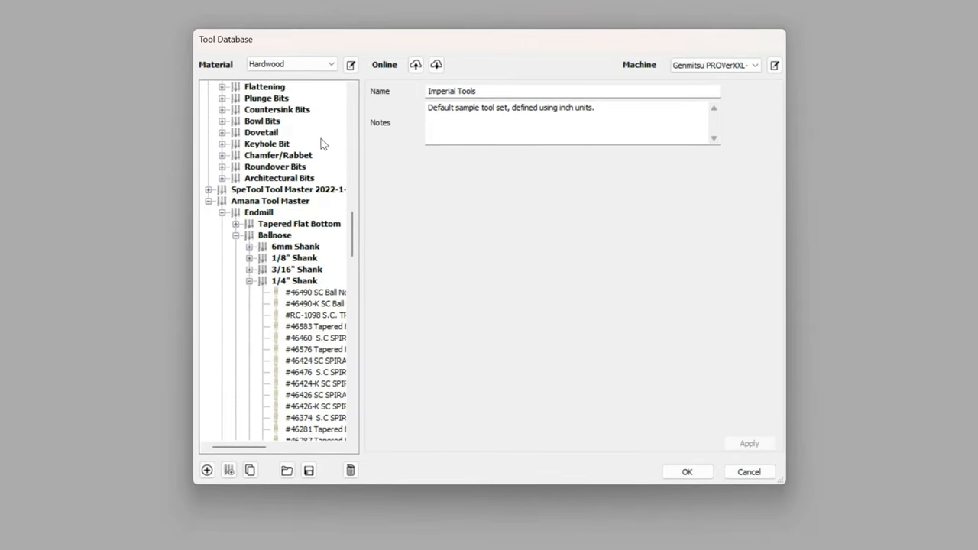
scroll("down", 3)
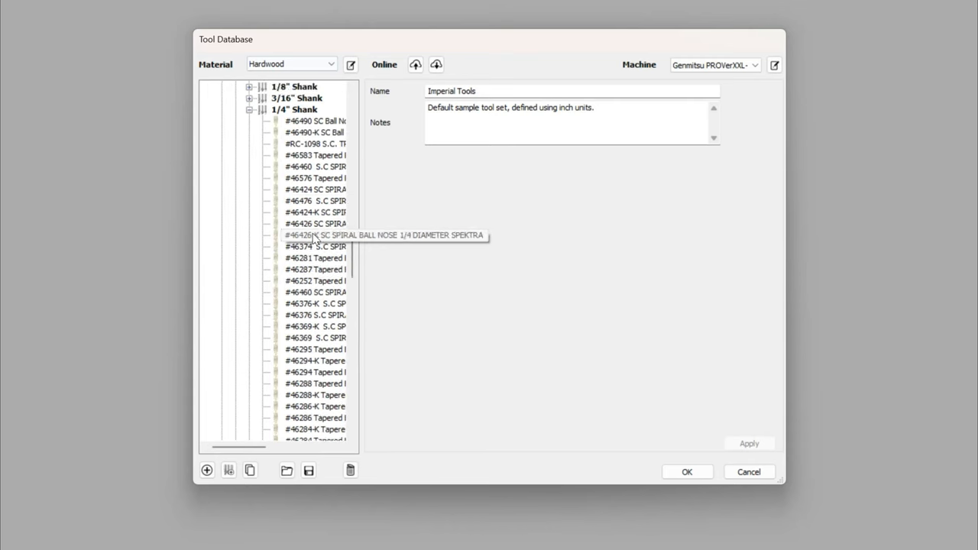
scroll("down", 3)
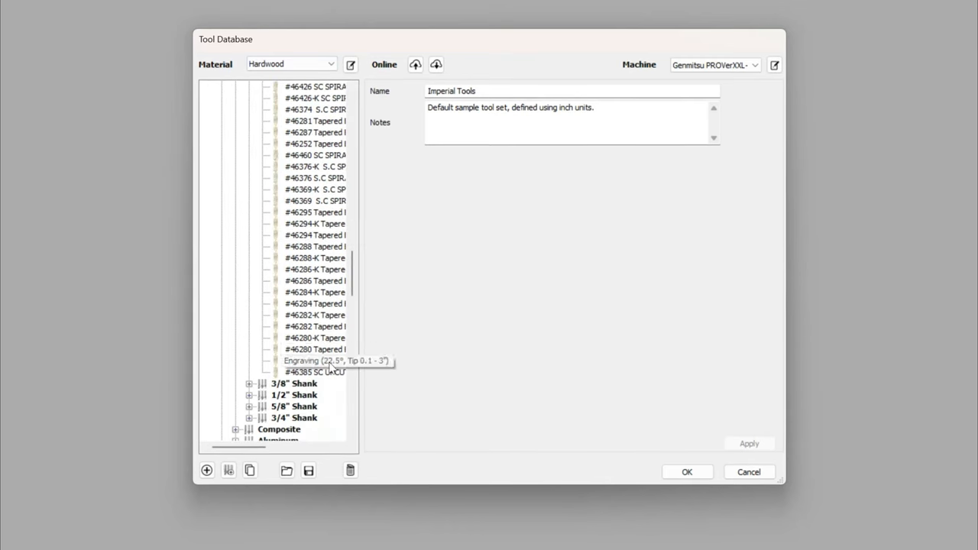
left_click(315, 350)
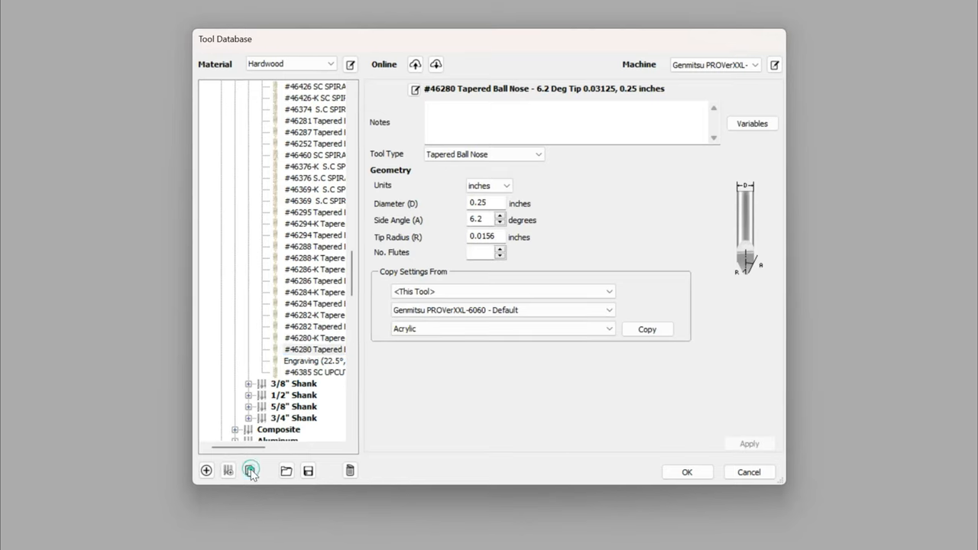
Step: Duplicate the #46280 tool, make the copy an Engraving tool, and switch units to mm
left_click(249, 470)
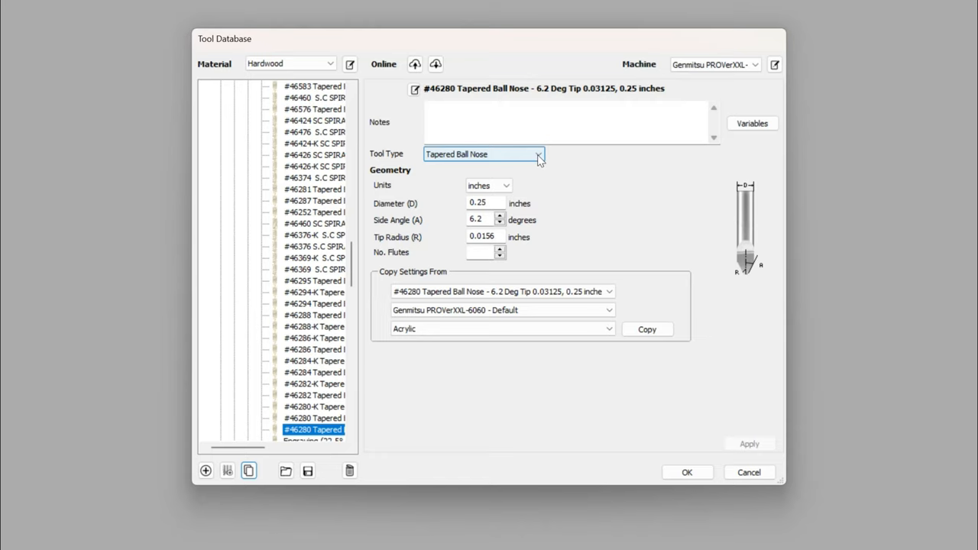
left_click(538, 154)
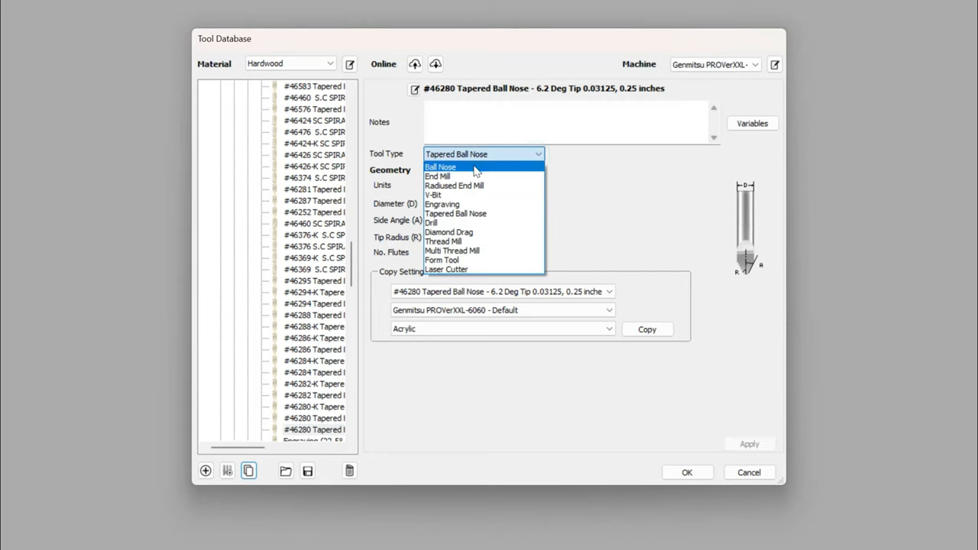
mouse_move(466, 204)
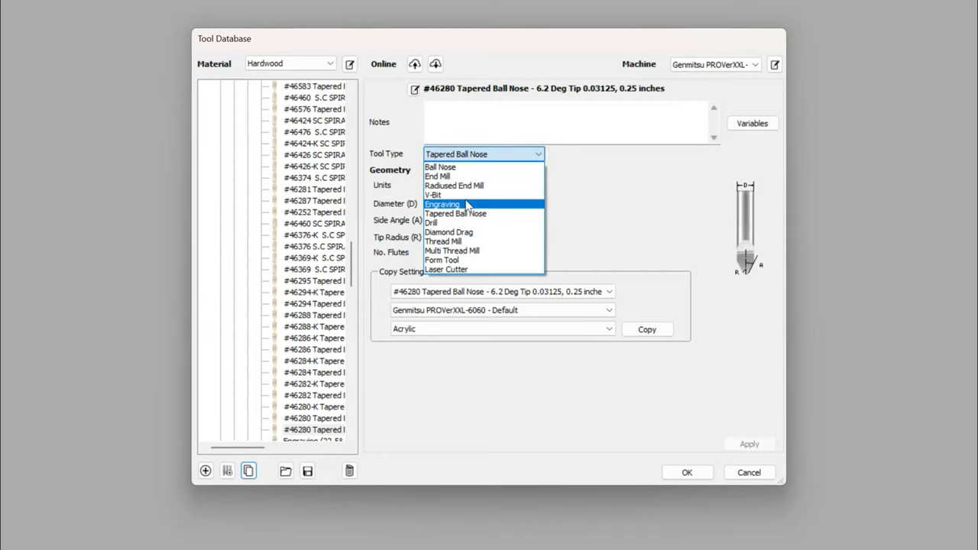
left_click(441, 204)
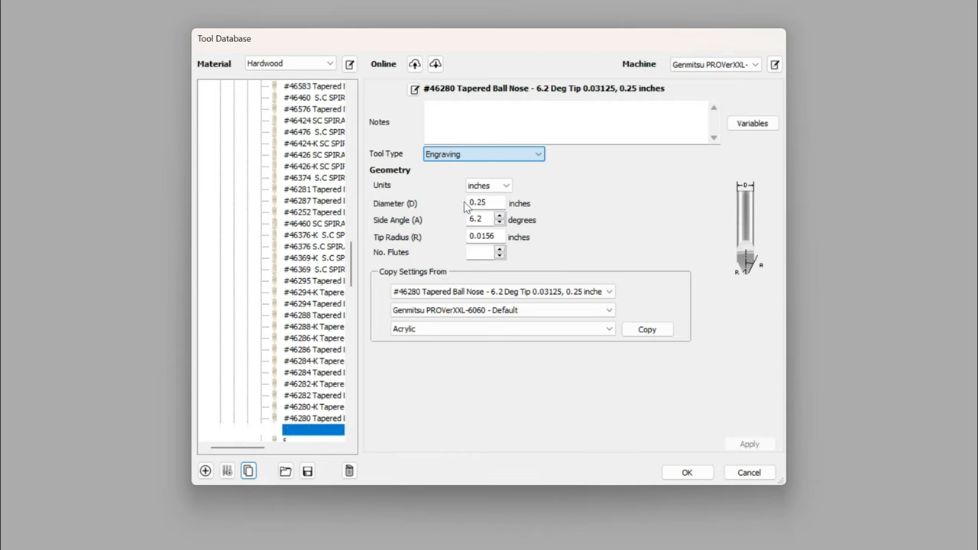
left_click(313, 429)
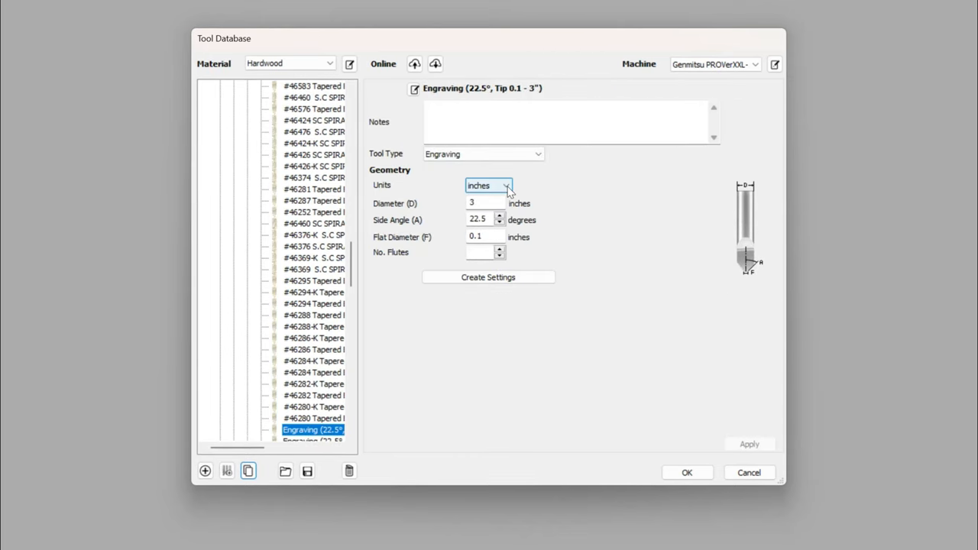
left_click(488, 185)
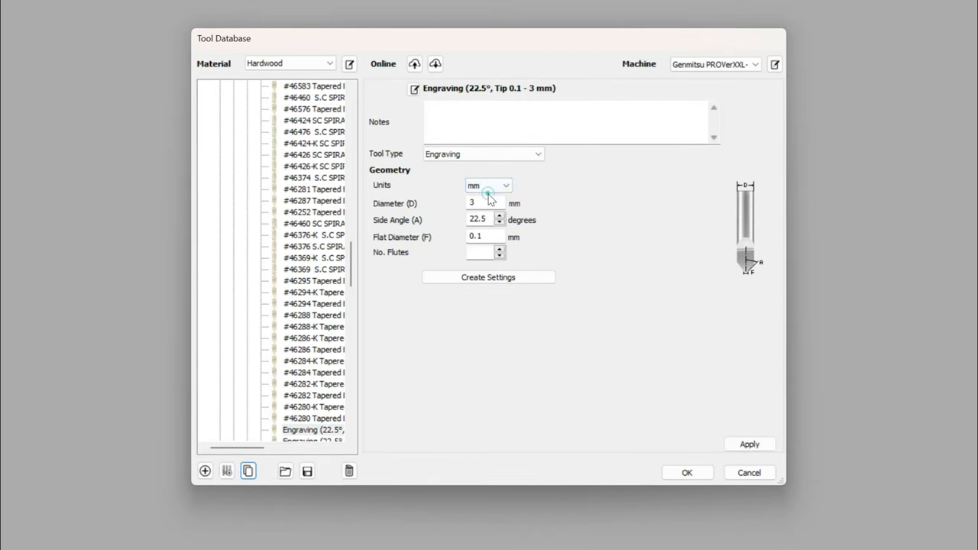
mouse_move(623, 258)
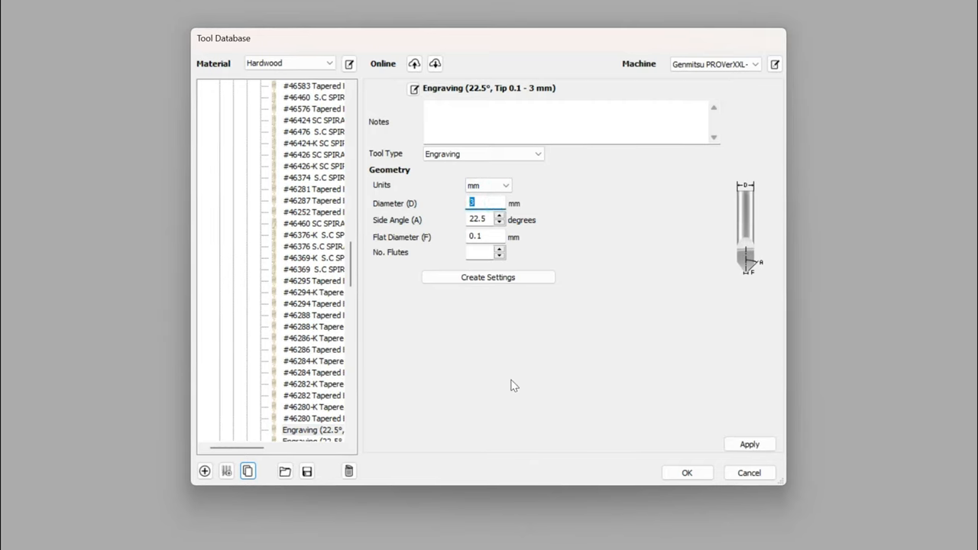
Step: Set geometry to 6.35 mm diameter, 6.2° side angle, 0.3969 mm flat tip and 3 flutes
type("6.35")
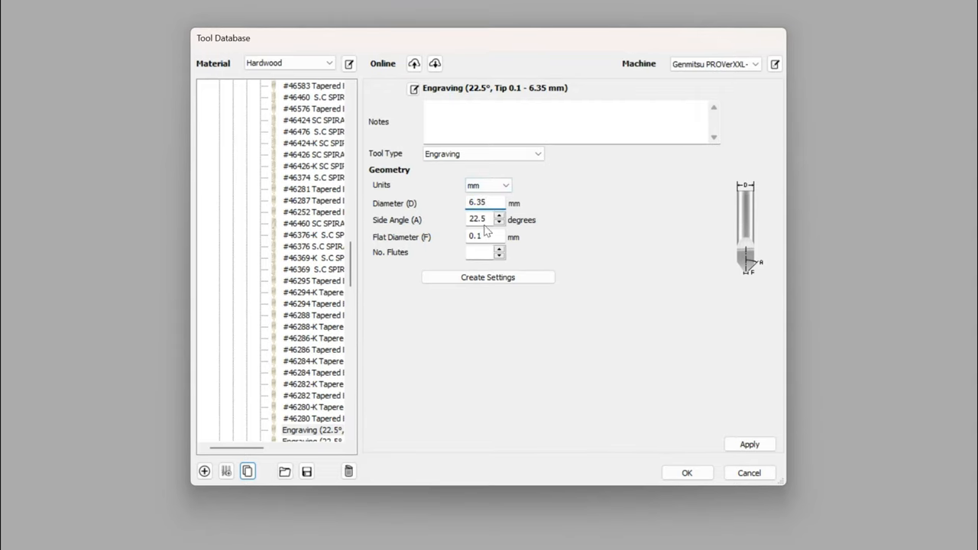
triple_click(477, 219)
type("6.2")
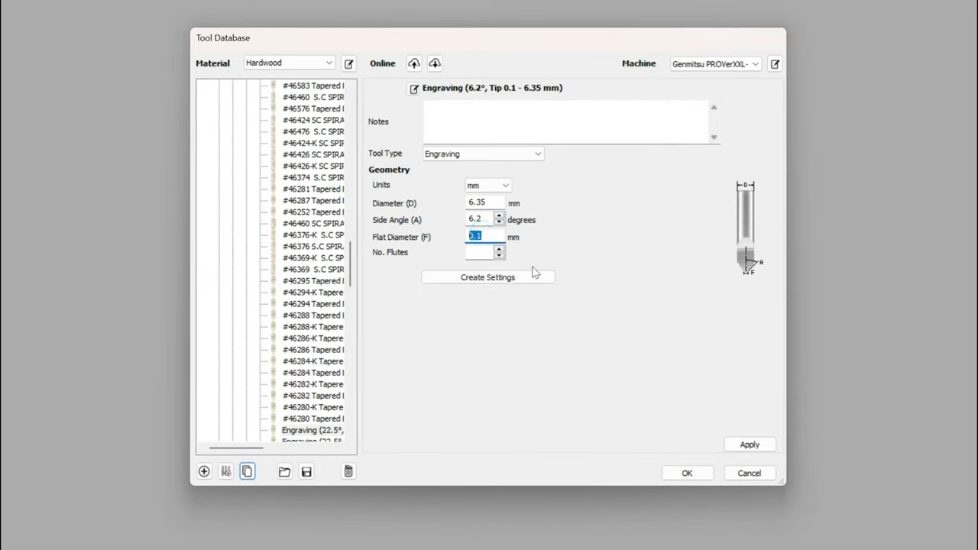
type("0.")
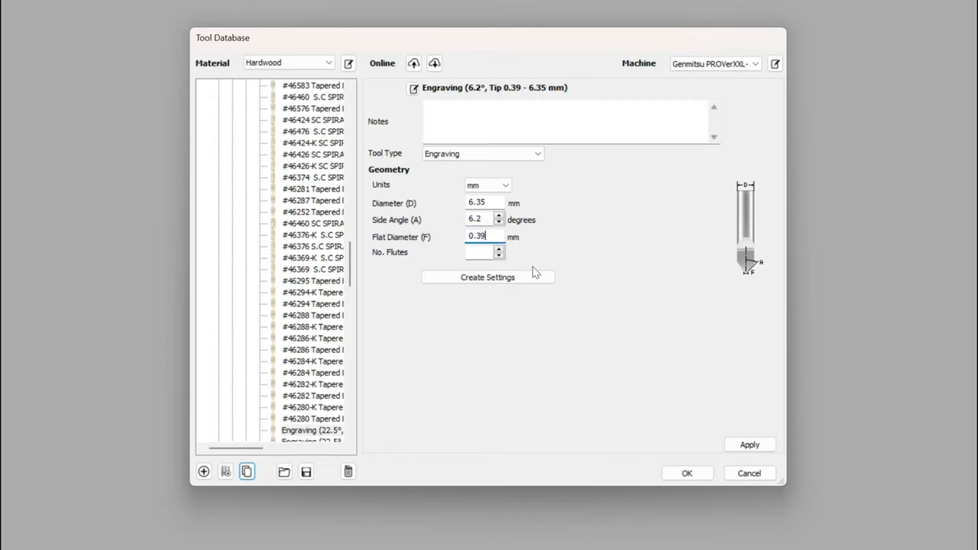
type("69")
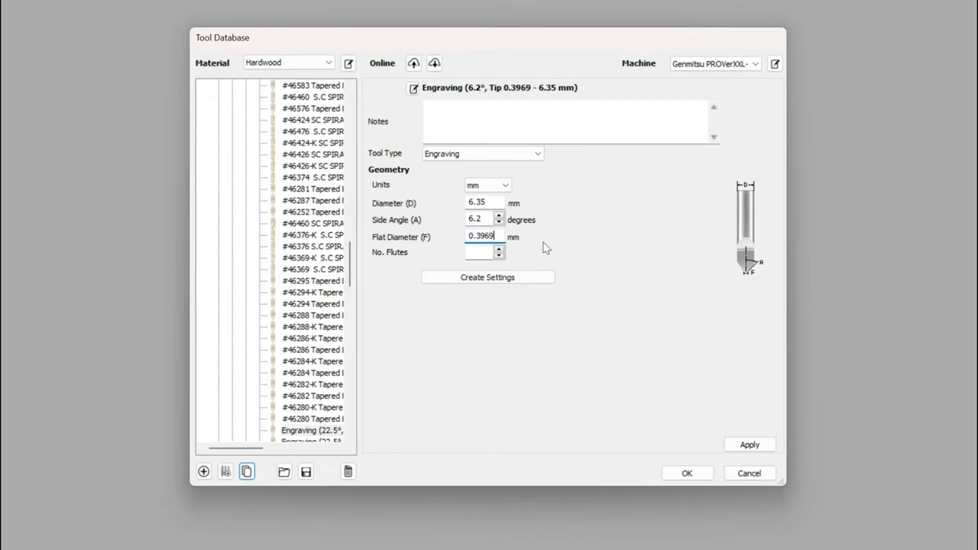
left_click(480, 252)
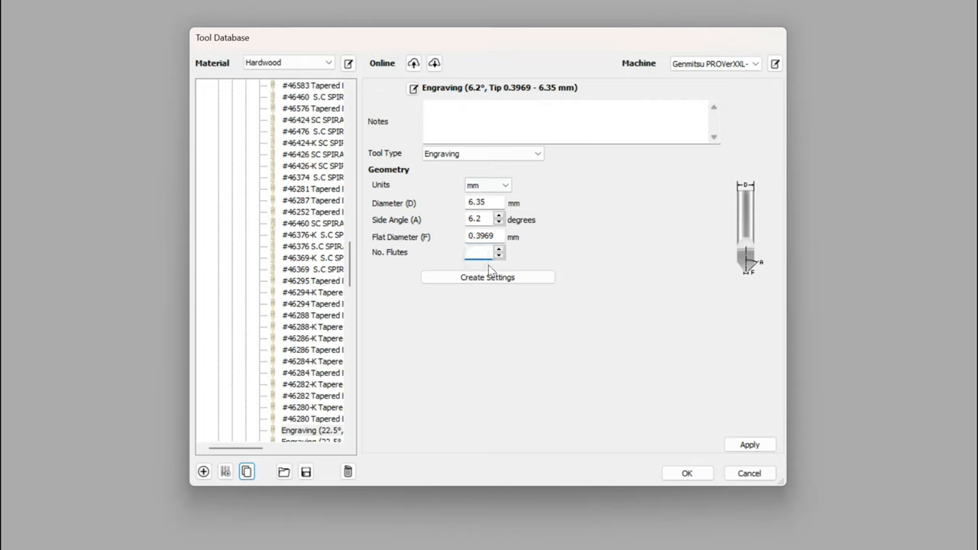
type("3")
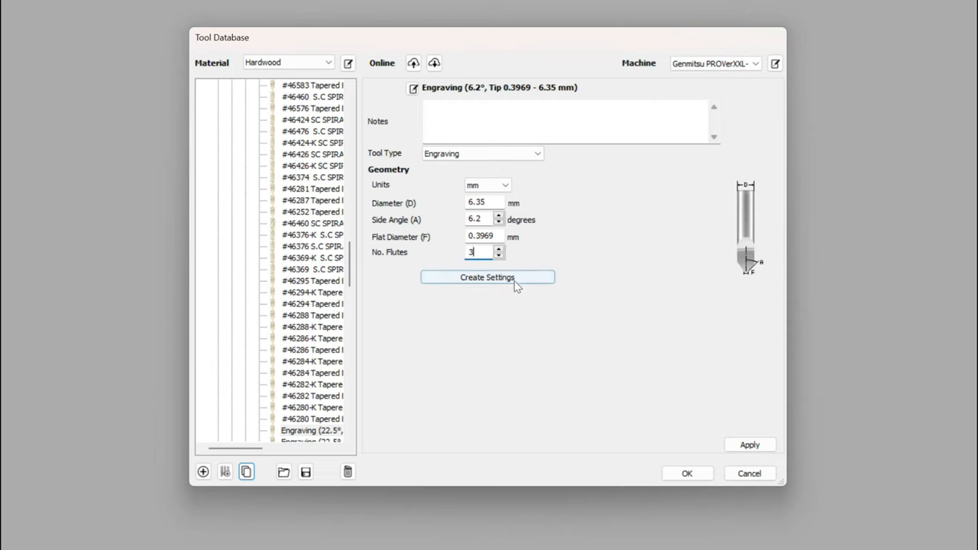
Step: Generate cutting settings: 3.0 mm pass depth, 18000 rpm, 600 mm/min feed, 300 plunge
left_click(487, 276)
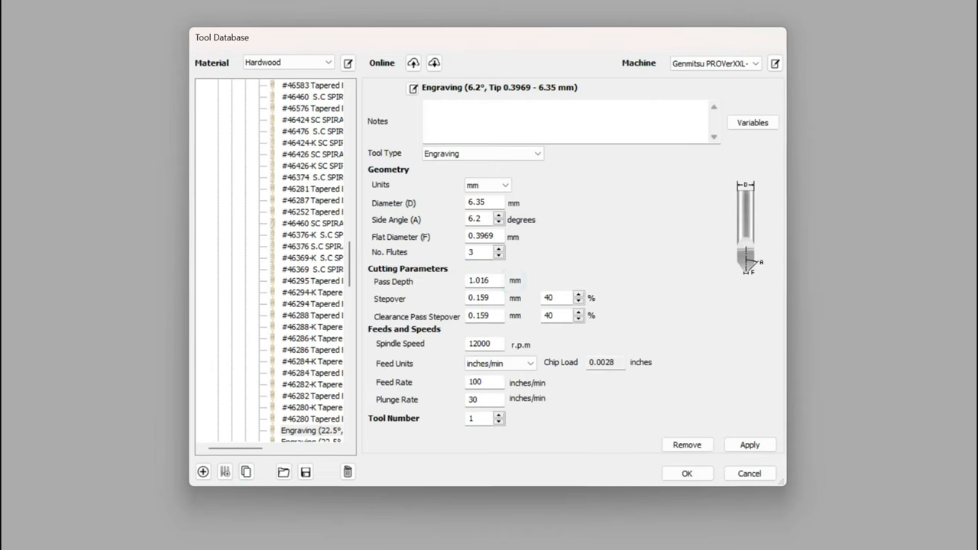
left_click(483, 280)
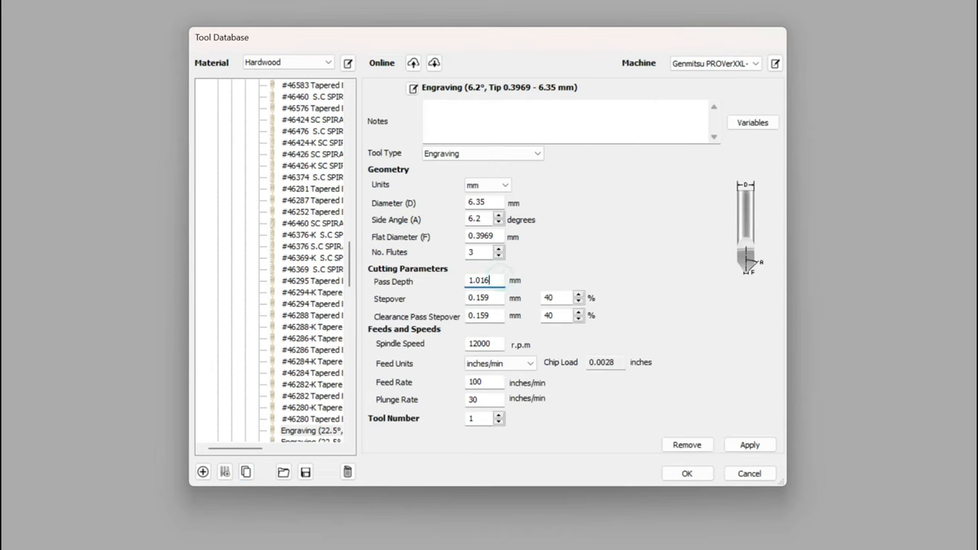
triple_click(482, 281)
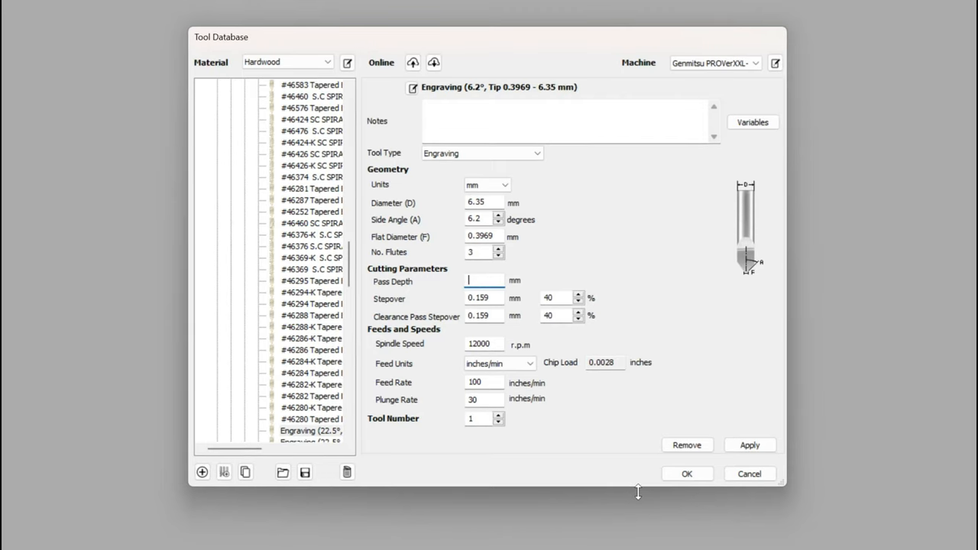
type("3.0")
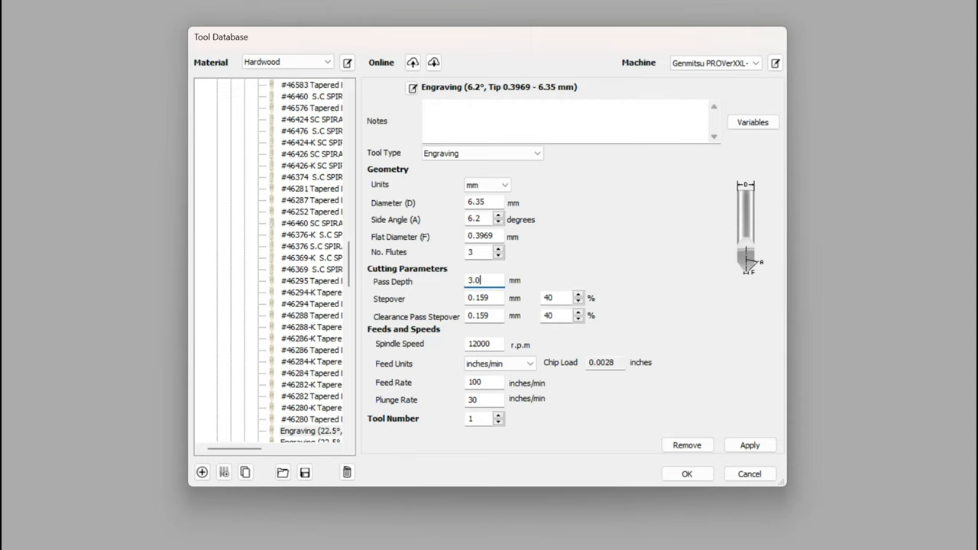
mouse_move(518, 351)
type("18000")
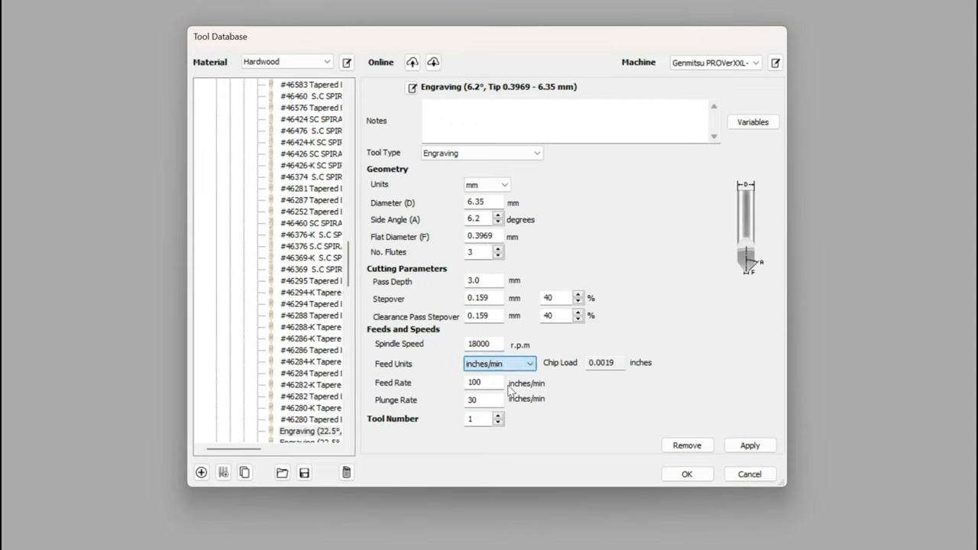
left_click(498, 363)
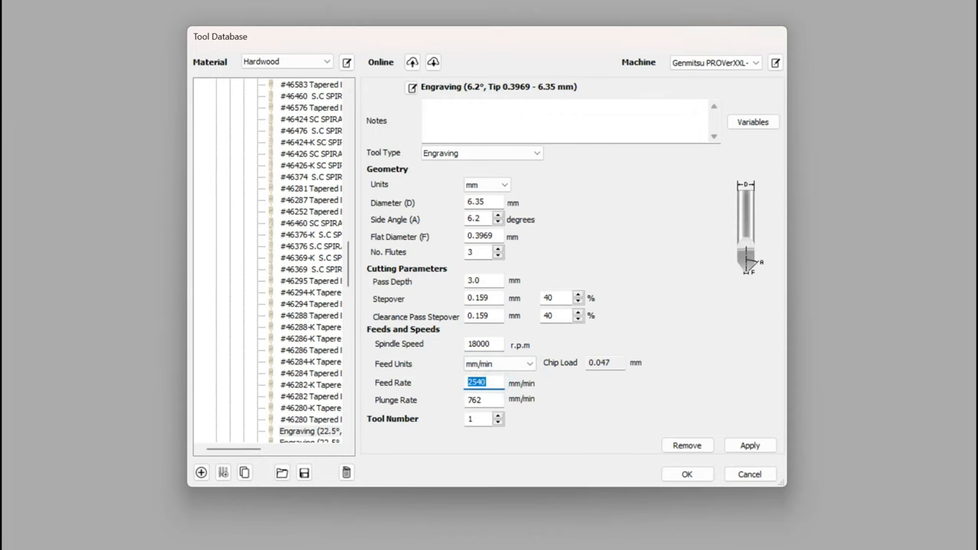
type("600")
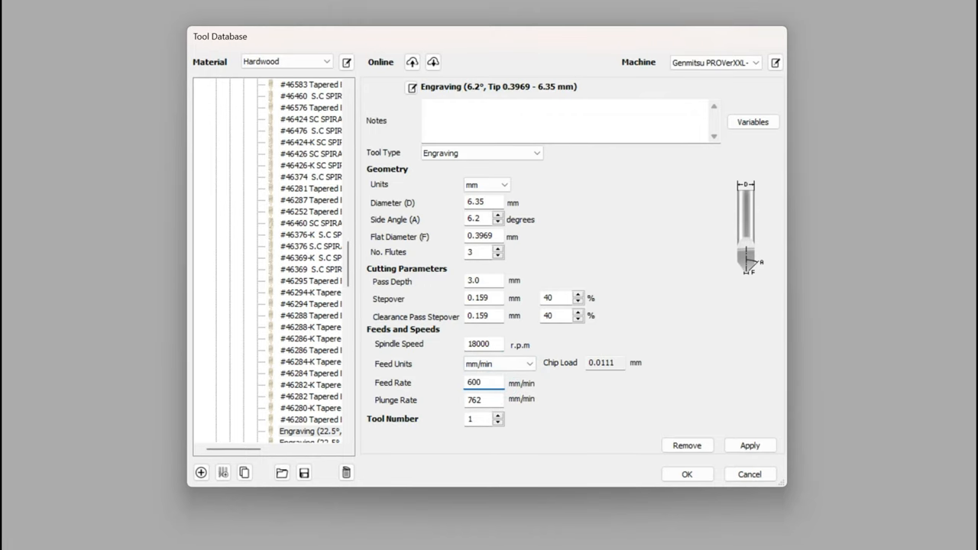
left_click(482, 400)
type("300")
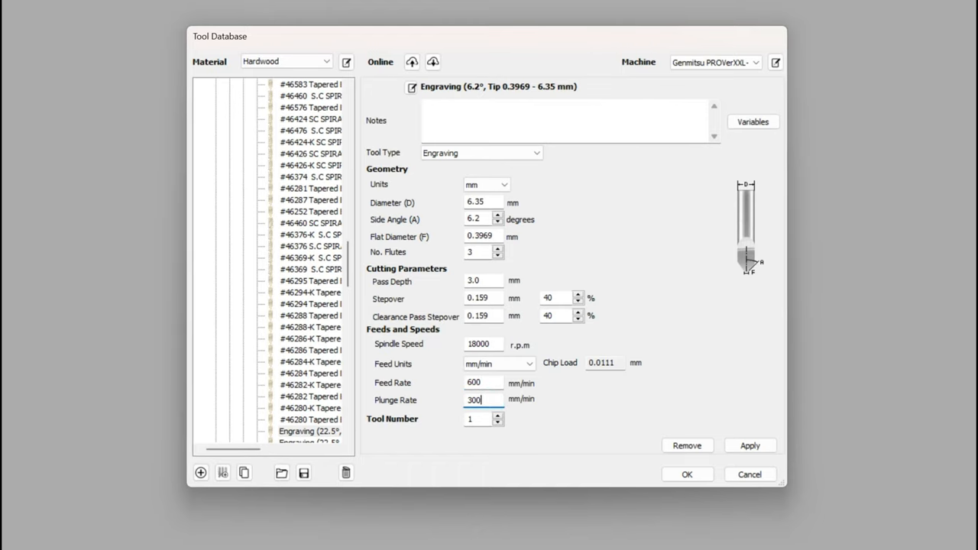
mouse_move(455, 43)
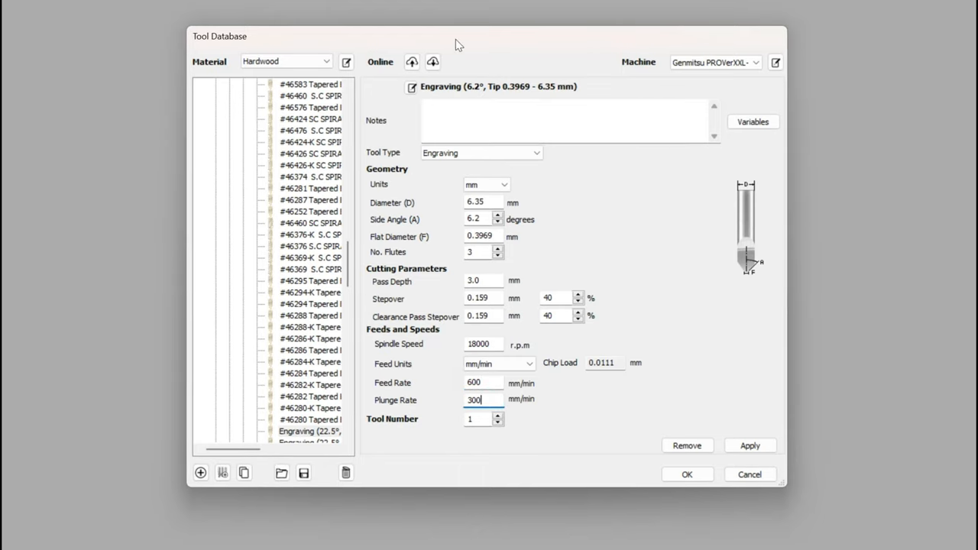
left_click(412, 87)
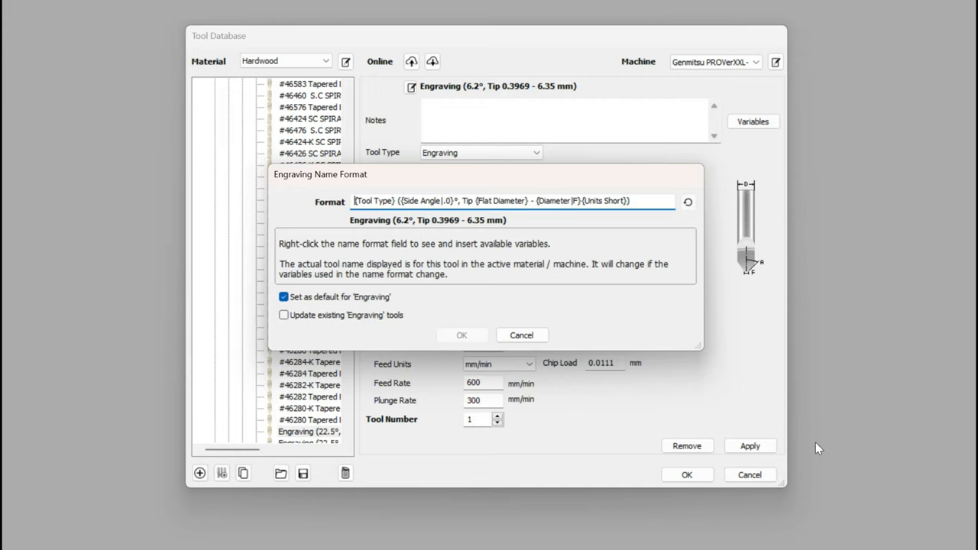
Step: Prefix the tool name format with "Yonico" to name it Yonico Engraving (6.2°, Tip 0.3969 - 6.35 mm)
type("Yo")
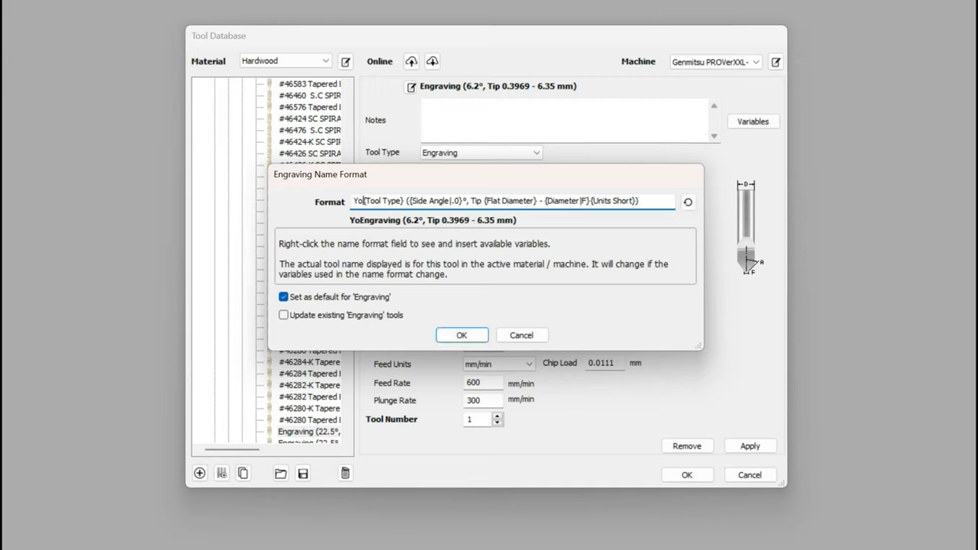
type("nico")
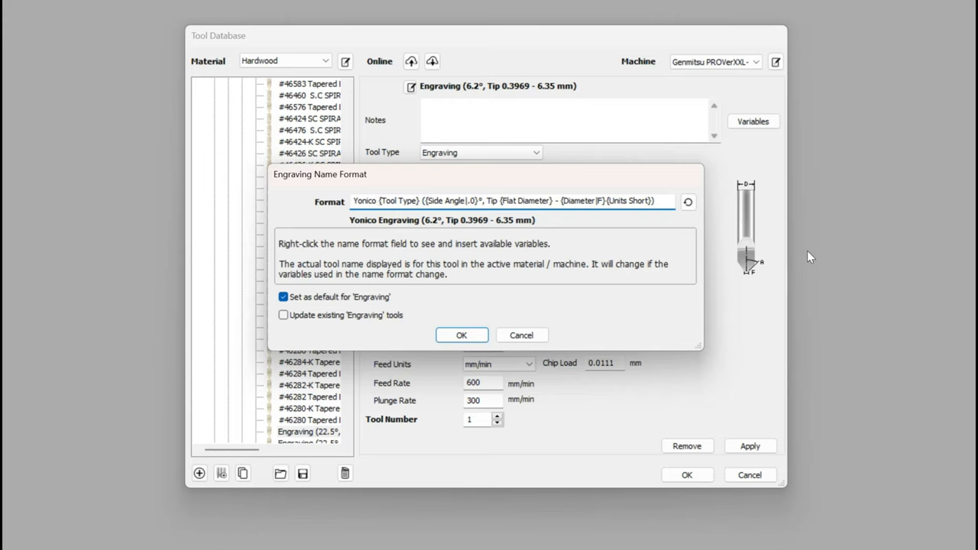
mouse_move(490, 288)
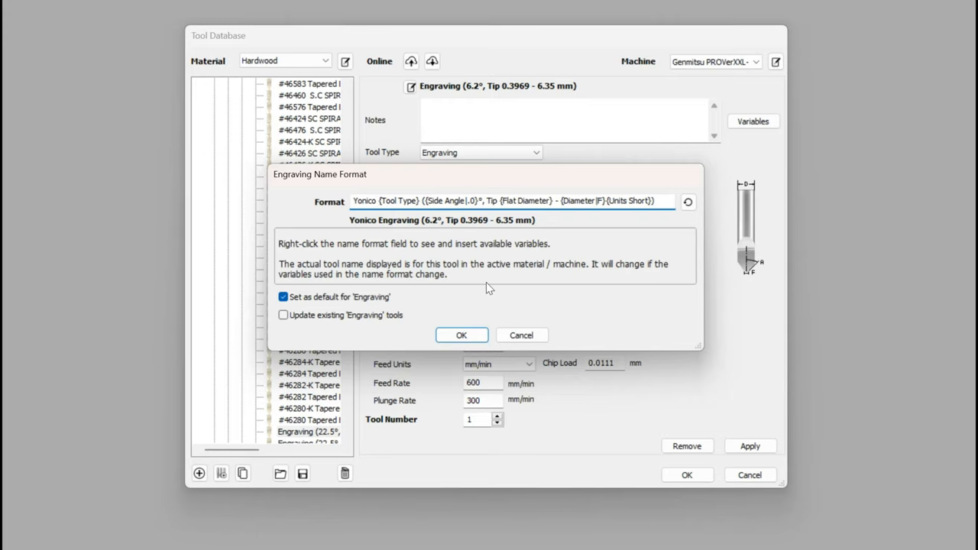
mouse_move(462, 335)
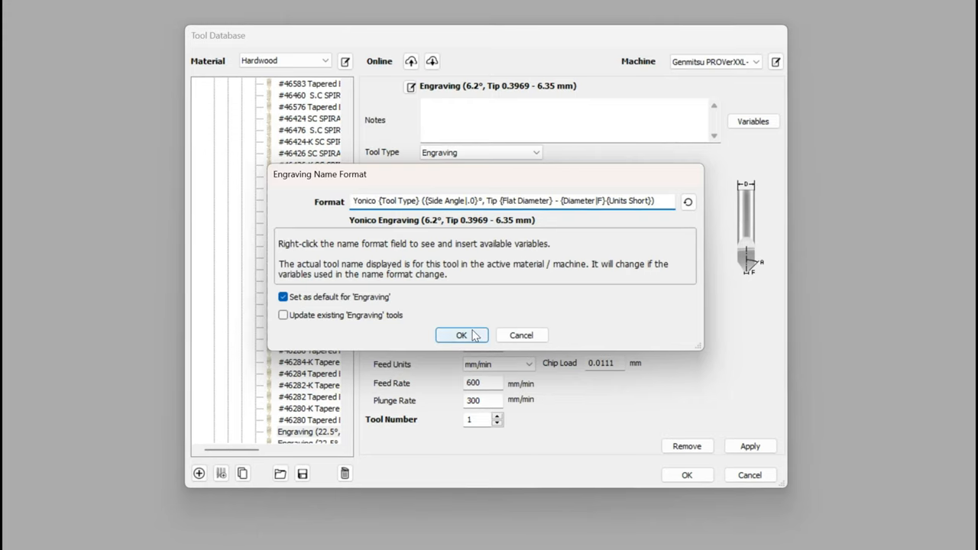